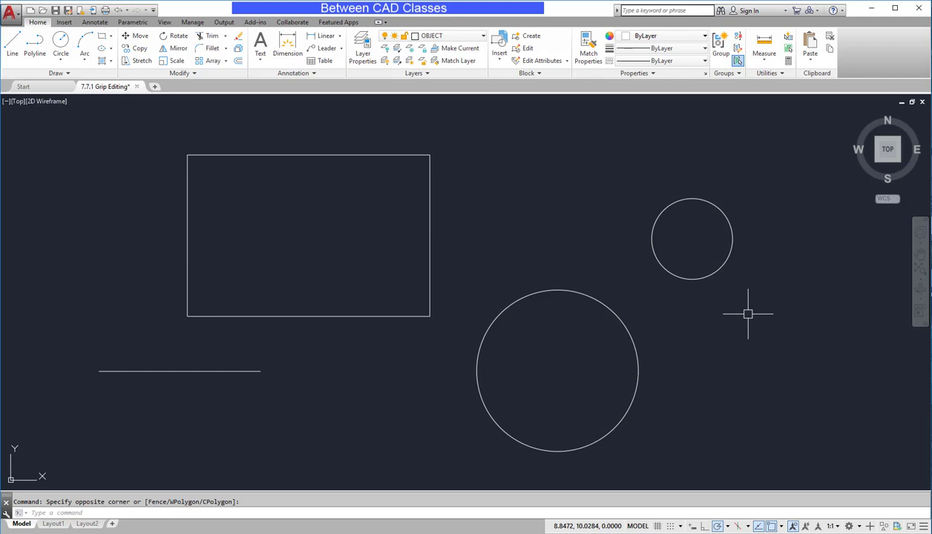
- Stretch the horizontal line's end grip outward by 5 units to lengthen it
{"action": "left_click", "coordinate": [180, 371]}
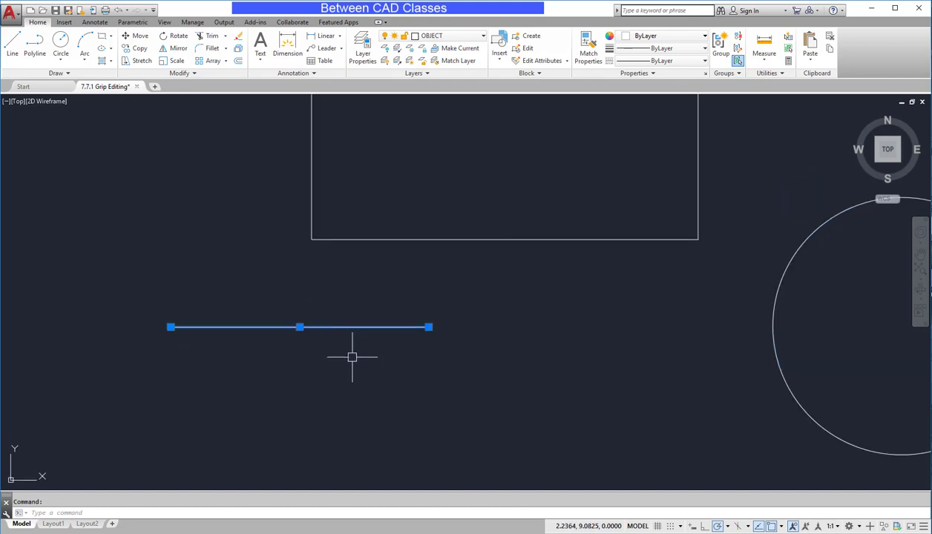
{"action": "left_click", "coordinate": [299, 327]}
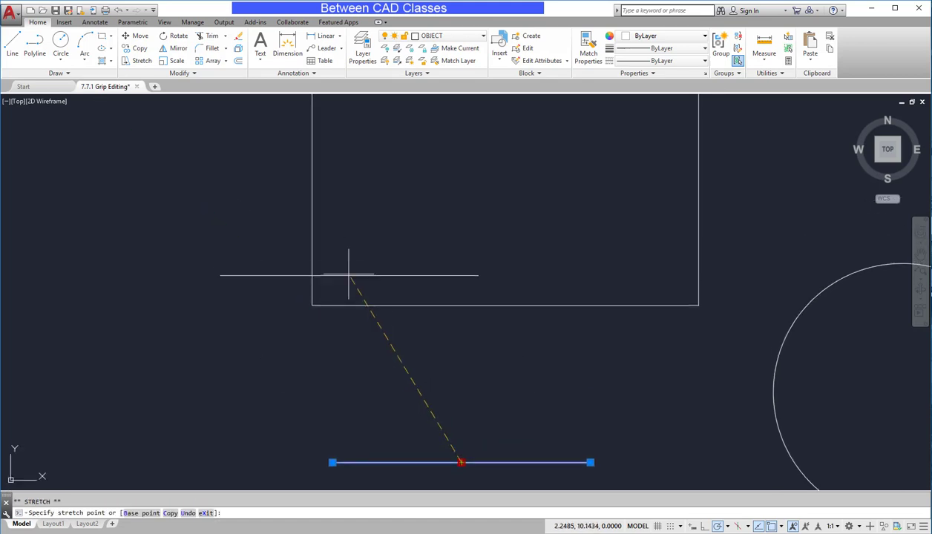
{"action": "left_click", "coordinate": [317, 177]}
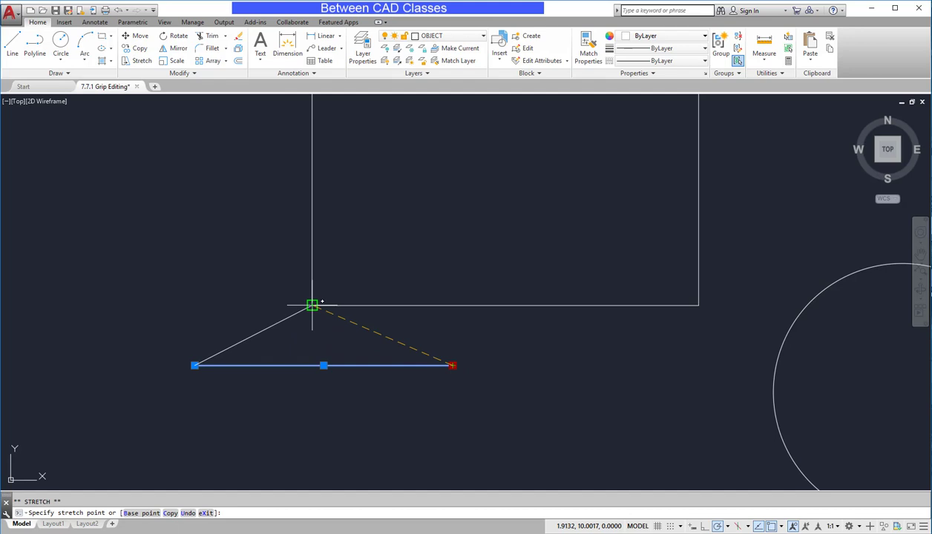
{"action": "mouse_move", "coordinate": [513, 363]}
{"action": "type", "text": ".5"}
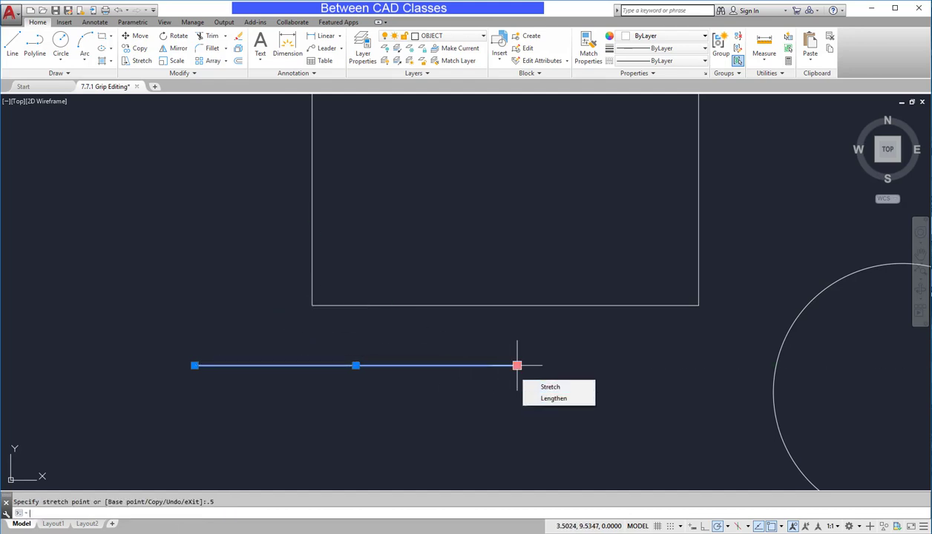
{"action": "key", "text": "Escape"}
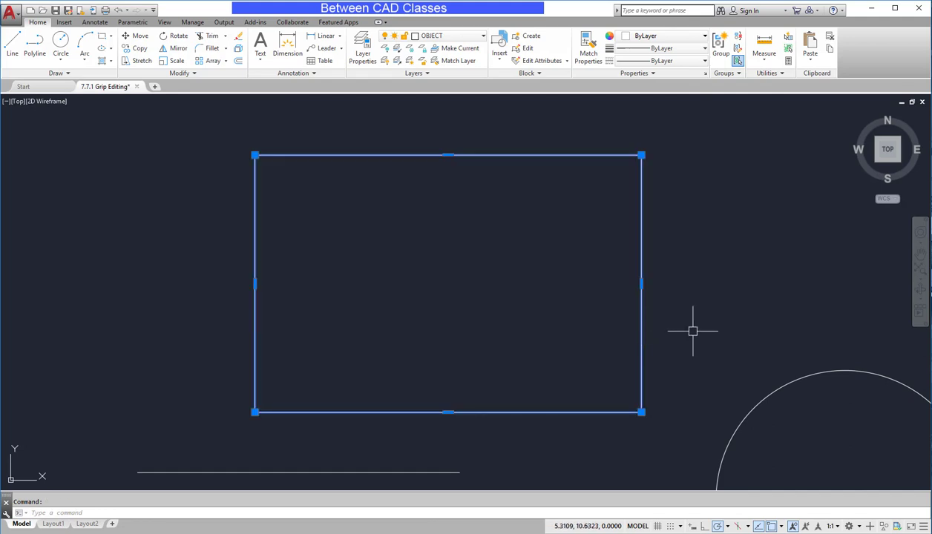
{"action": "mouse_move", "coordinate": [662, 297]}
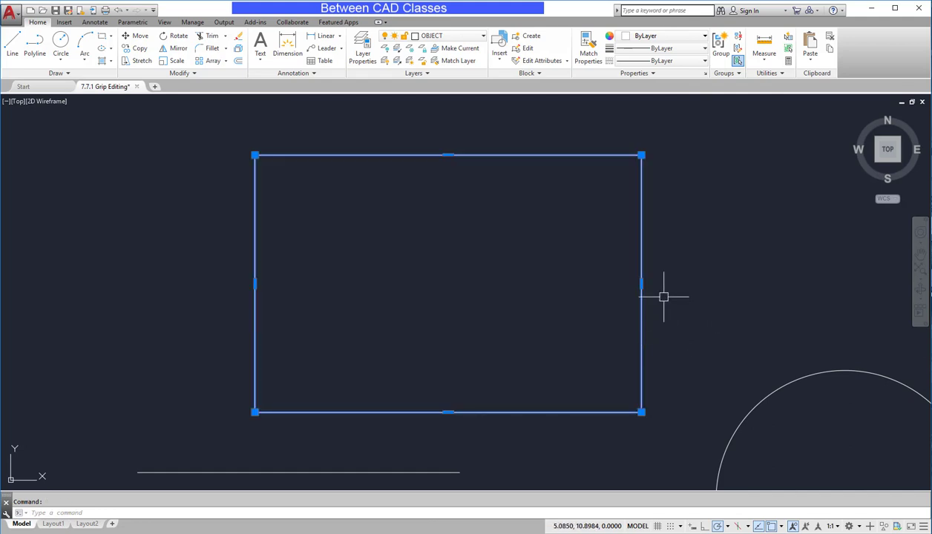
{"action": "mouse_move", "coordinate": [668, 302]}
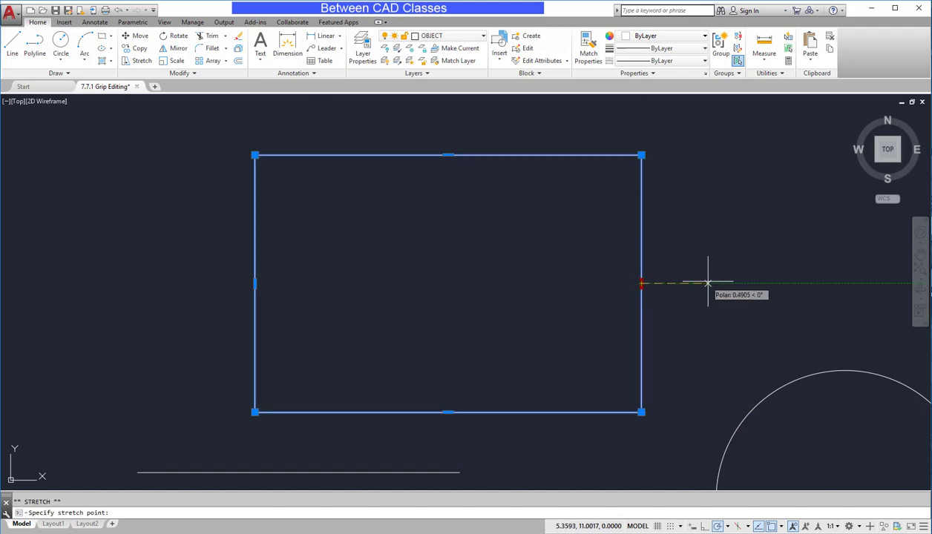
{"action": "mouse_move", "coordinate": [701, 285]}
{"action": "type", "text": ".5"}
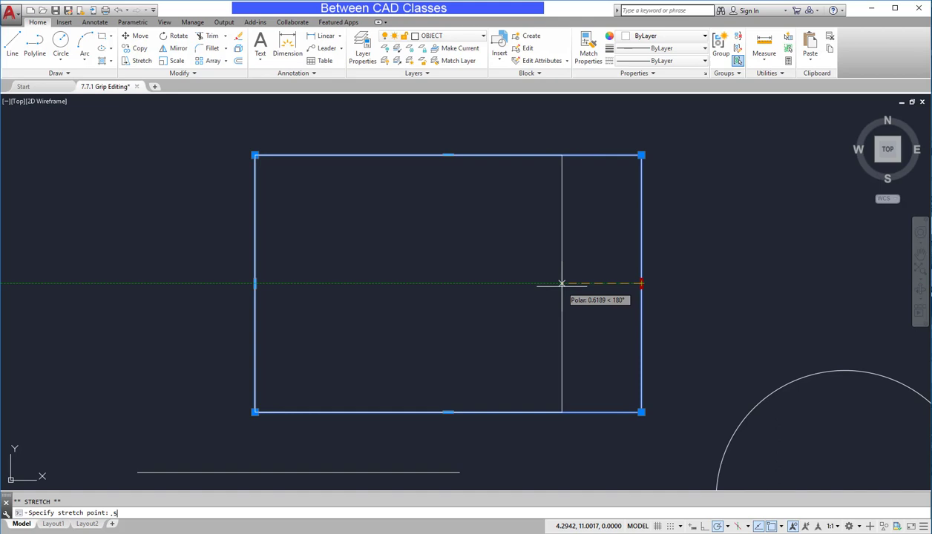
- Pull the rectangle's right midpoint grip 5 units inward to narrow it
{"action": "left_click", "coordinate": [564, 283]}
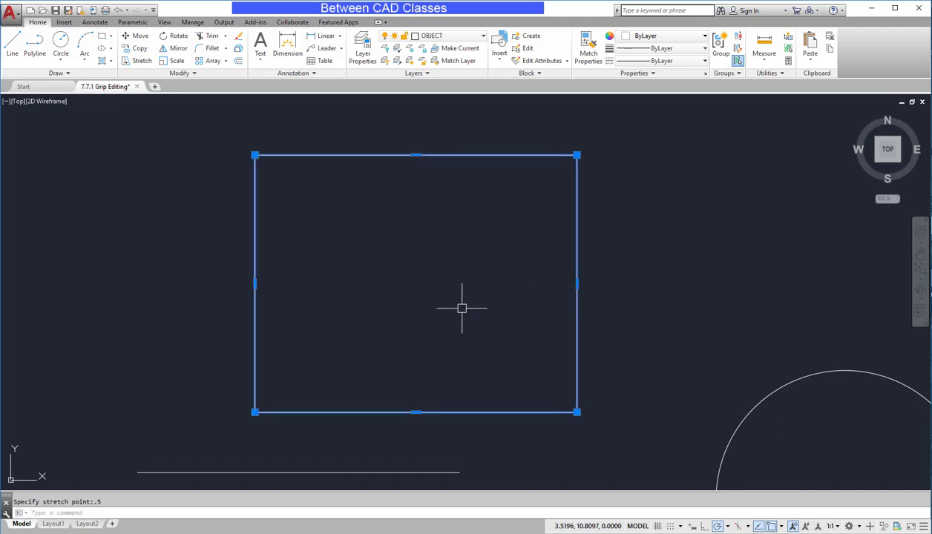
{"action": "key", "text": "Escape"}
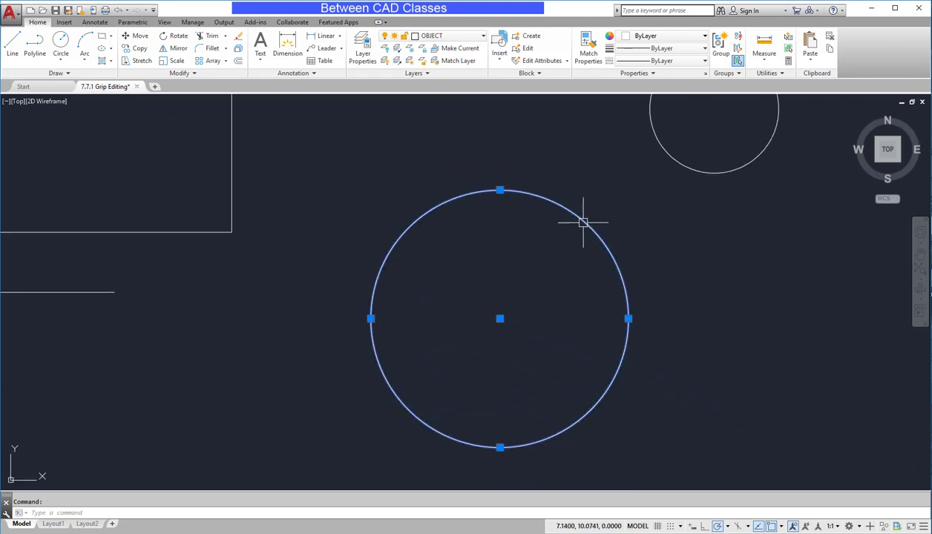
{"action": "mouse_move", "coordinate": [542, 319]}
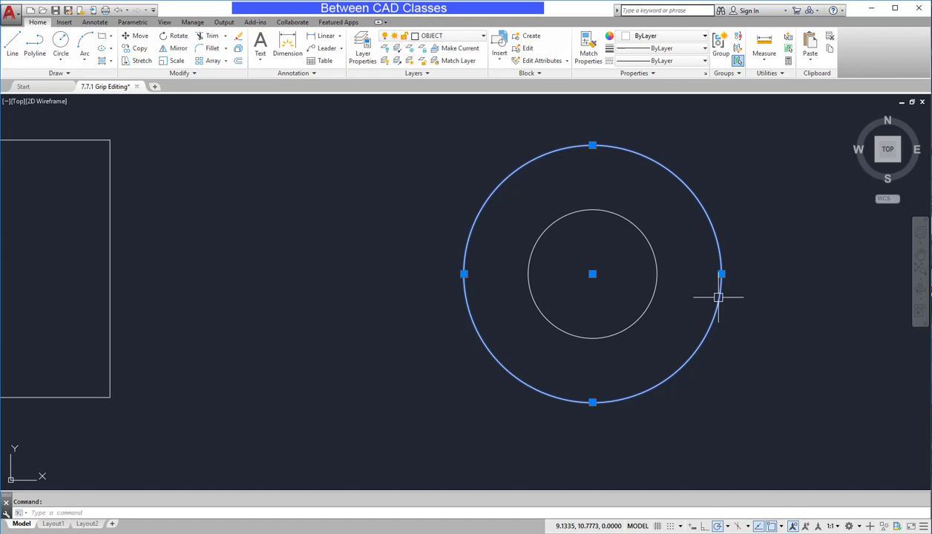
- Stretch the outer circle's quadrant grip to radius 2 so it surrounds the small circle
{"action": "left_click", "coordinate": [719, 274]}
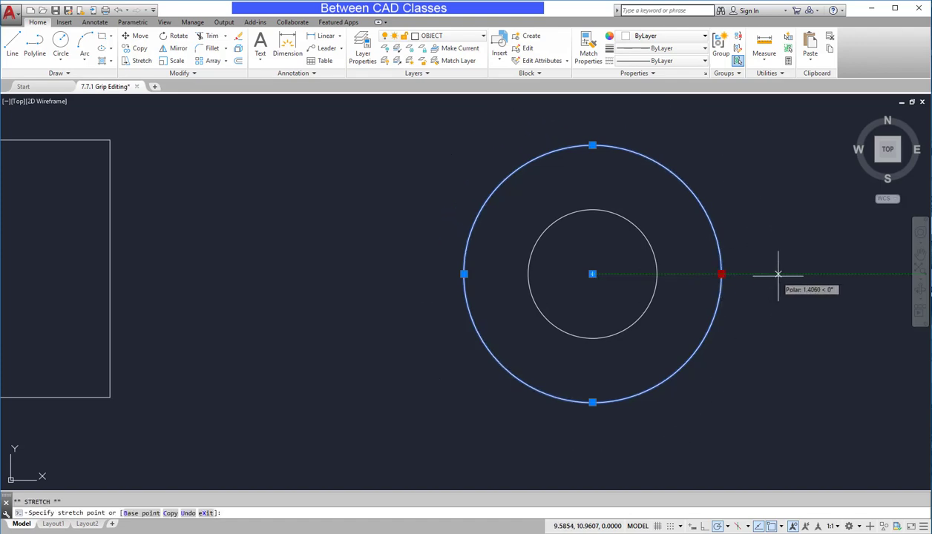
{"action": "mouse_move", "coordinate": [769, 273]}
{"action": "type", "text": "2"}
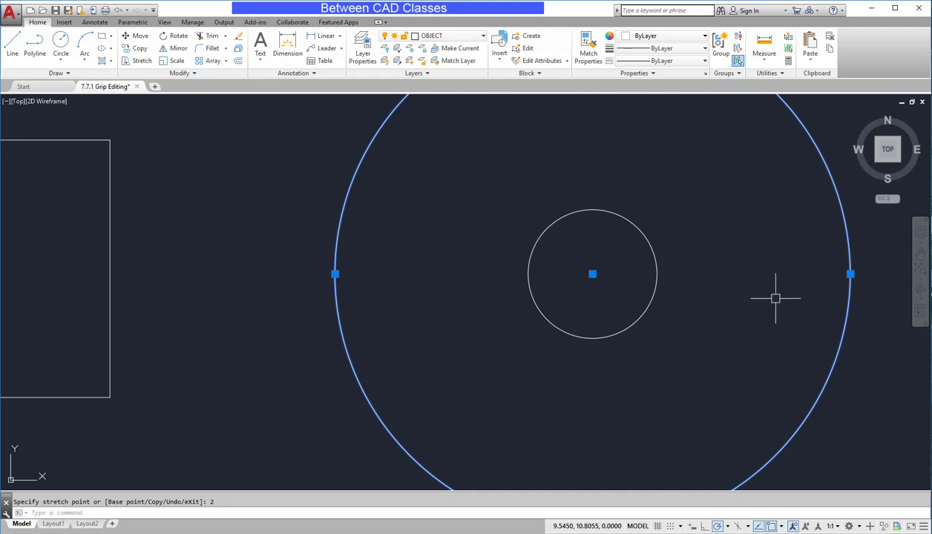
{"action": "key", "text": "Escape"}
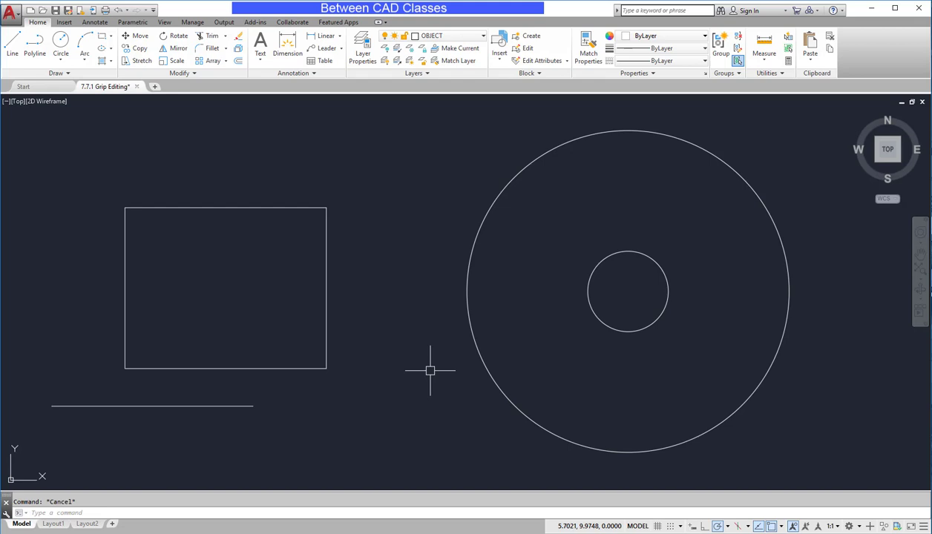
{"action": "mouse_move", "coordinate": [336, 333]}
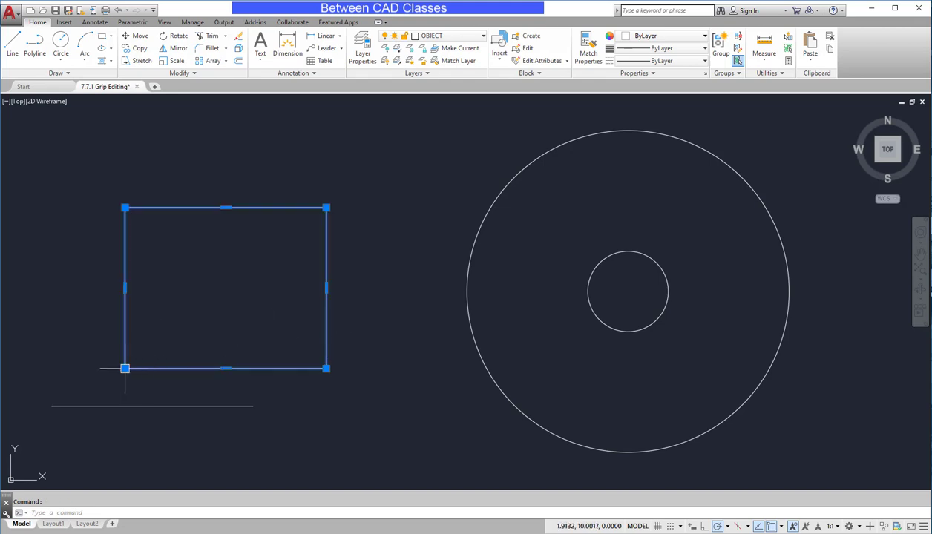
- Move the rectangle up and right via its lower-left corner grip's Move mode
{"action": "left_click", "coordinate": [125, 368]}
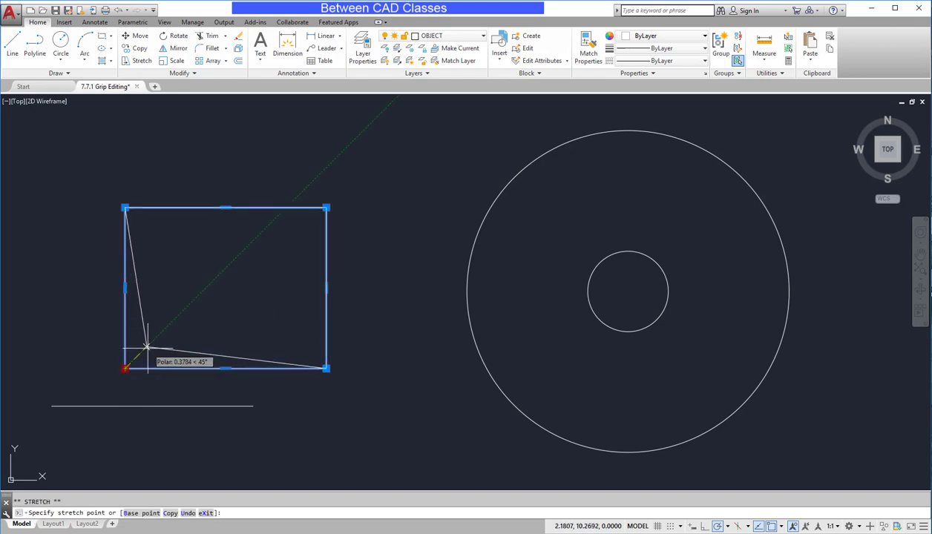
{"action": "right_click", "coordinate": [148, 349]}
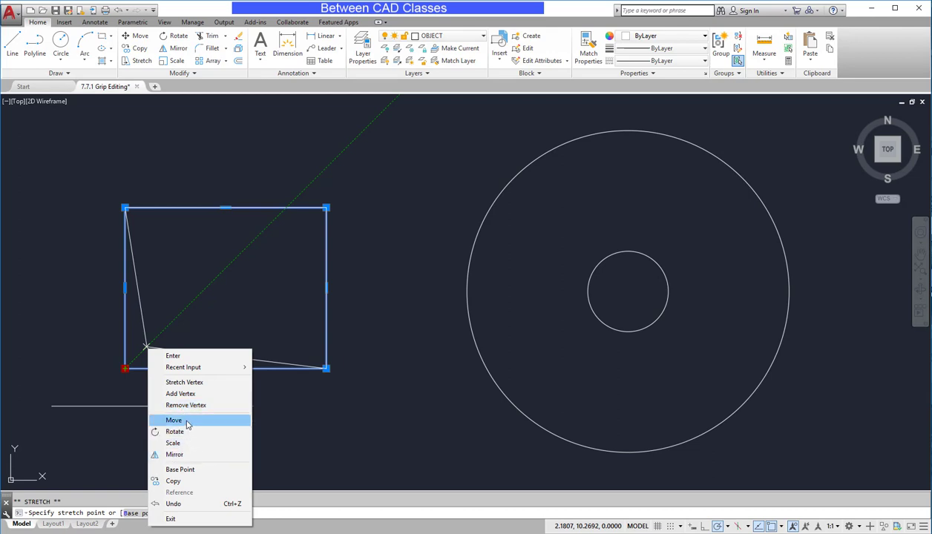
{"action": "left_click", "coordinate": [173, 420]}
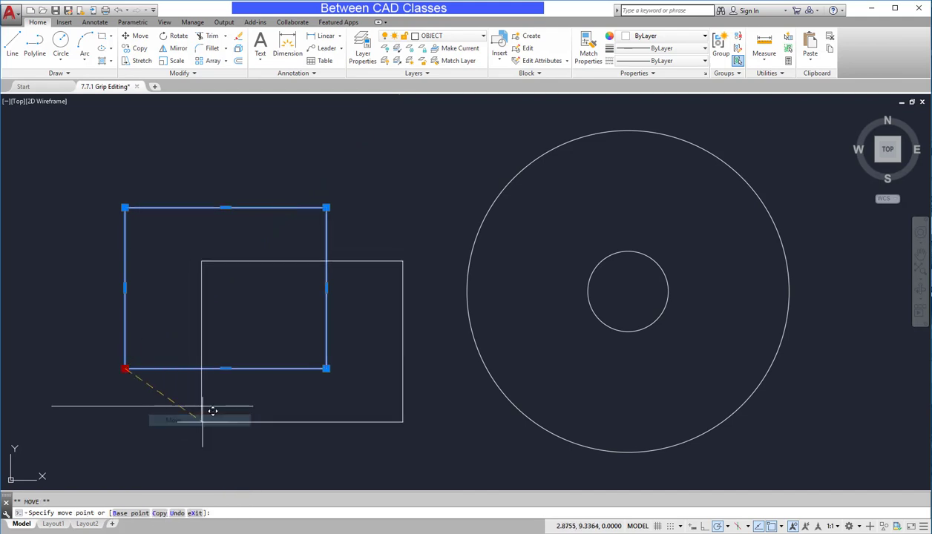
{"action": "mouse_move", "coordinate": [192, 315]}
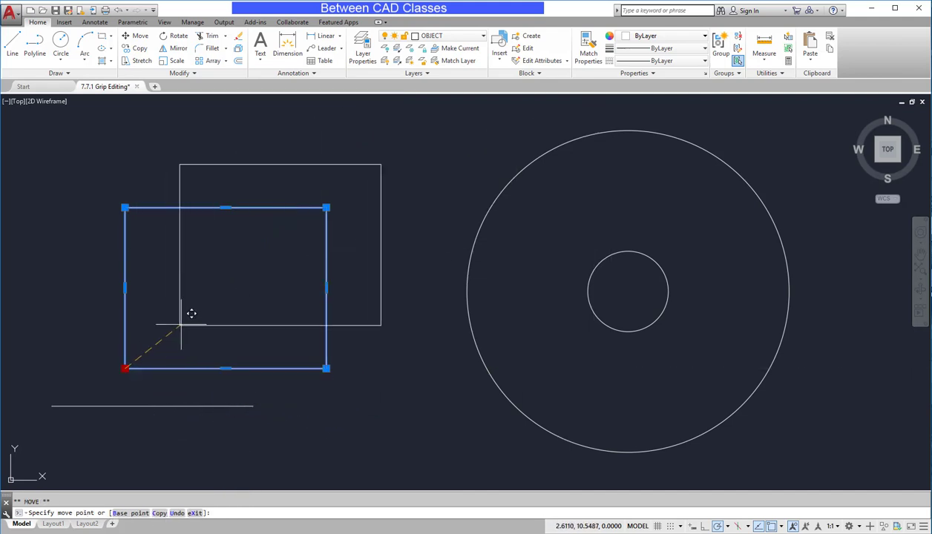
{"action": "left_click", "coordinate": [182, 329]}
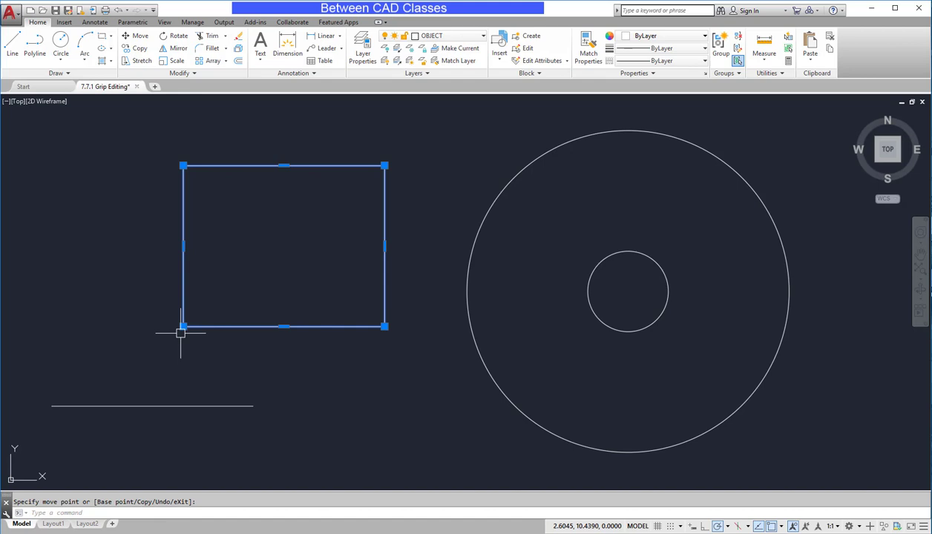
{"action": "left_click", "coordinate": [184, 327]}
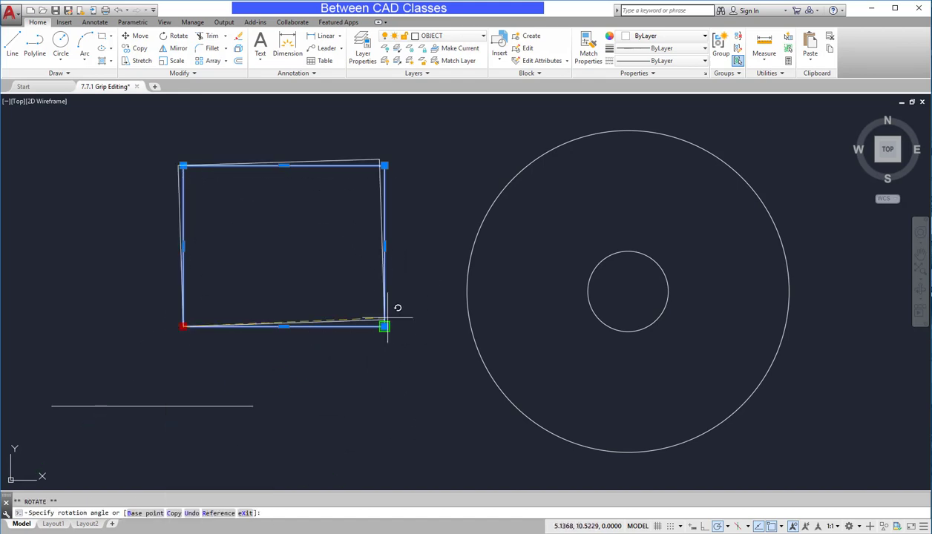
{"action": "mouse_move", "coordinate": [275, 230]}
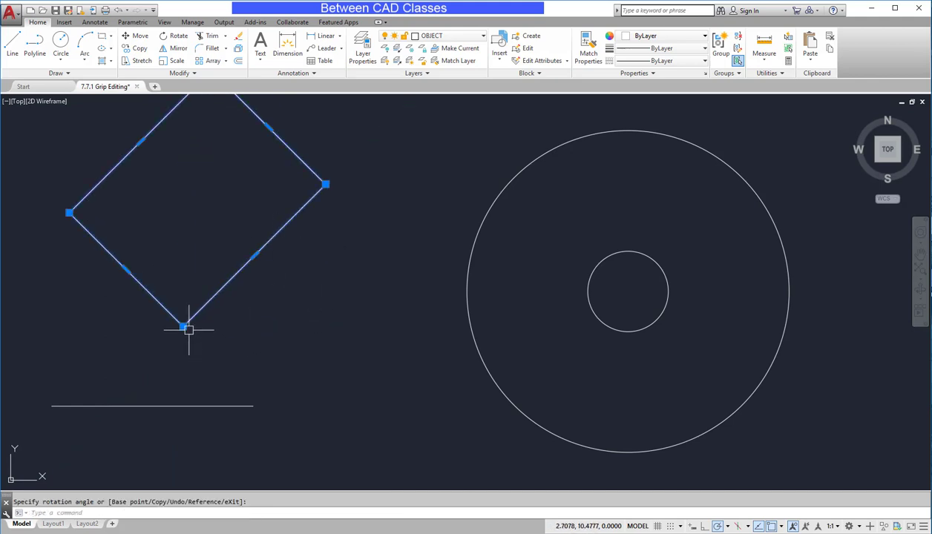
- Bring up the grip options on the rectangle's bottom corner for rotation
{"action": "right_click", "coordinate": [187, 329]}
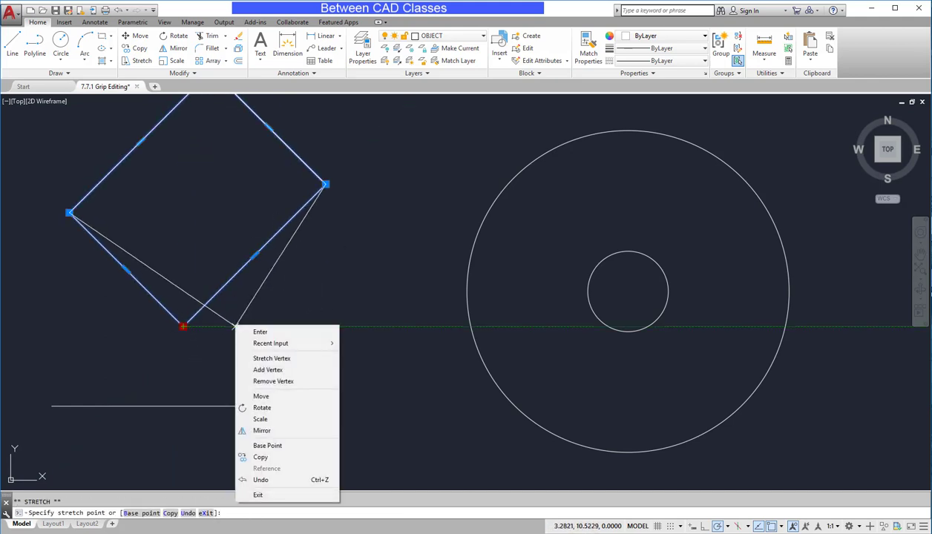
- Scale the diamond by factor .5 about its bottom corner grip
{"action": "left_click", "coordinate": [261, 418]}
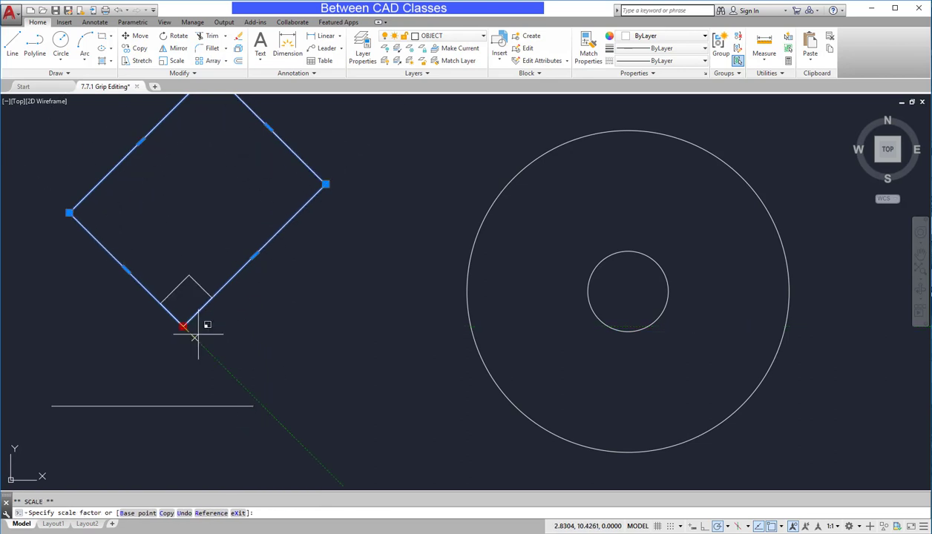
{"action": "mouse_move", "coordinate": [221, 327]}
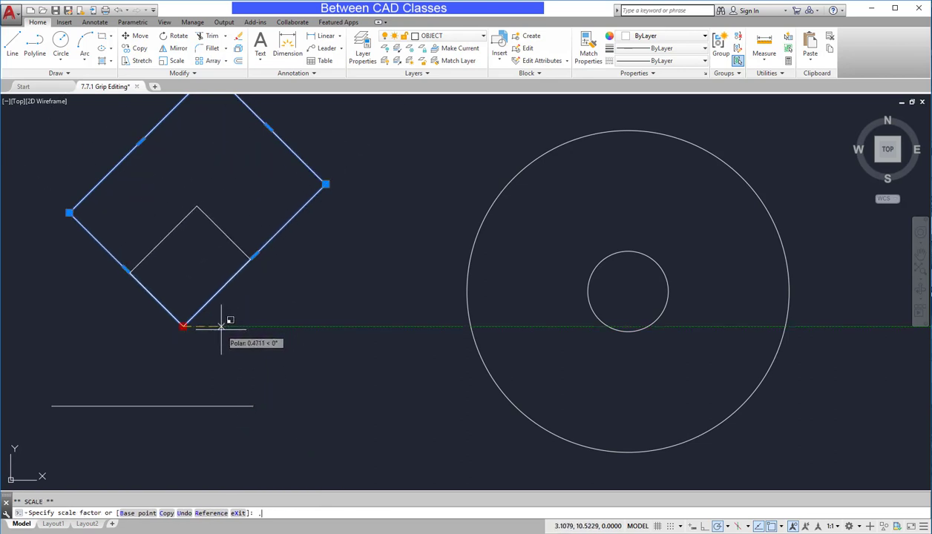
{"action": "type", "text": ".5"}
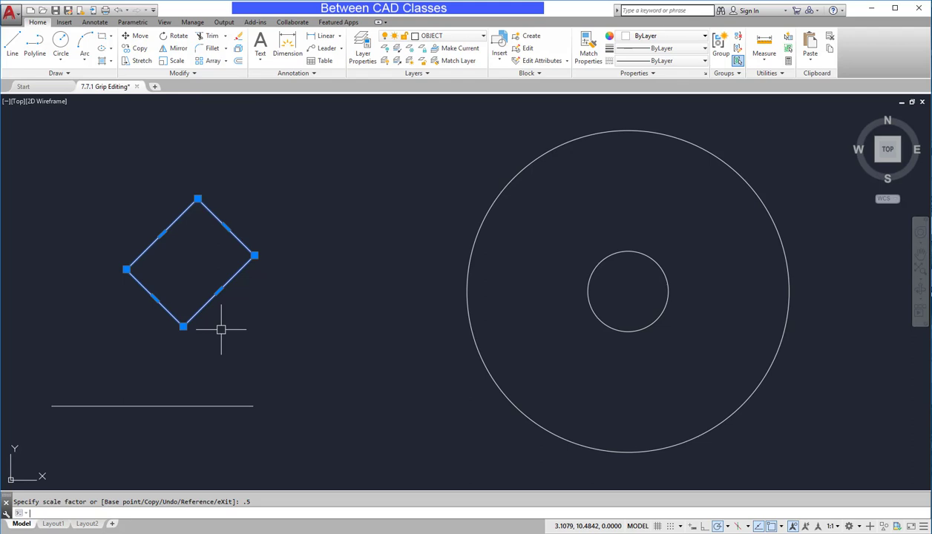
{"action": "left_click", "coordinate": [184, 326]}
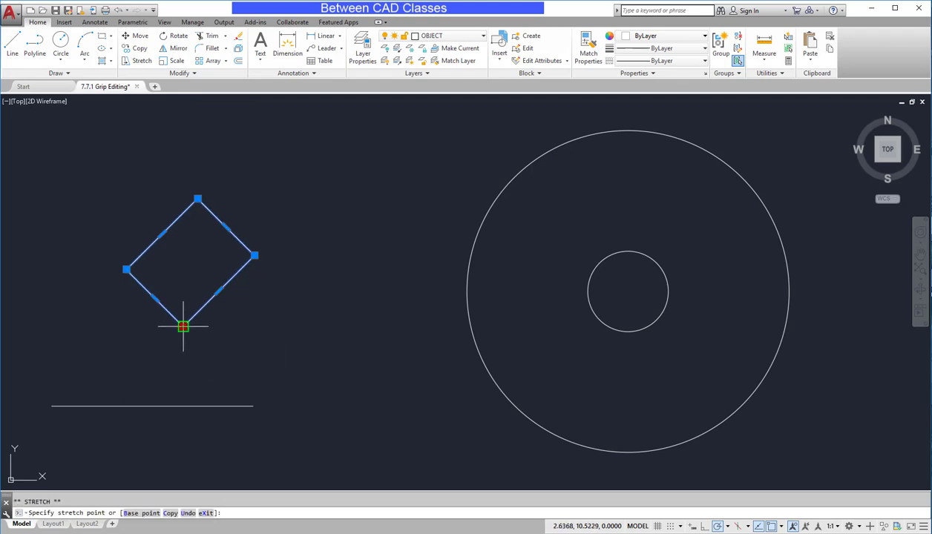
- Mirror the diamond downward across the horizontal line about its corner grip
{"action": "right_click", "coordinate": [184, 328]}
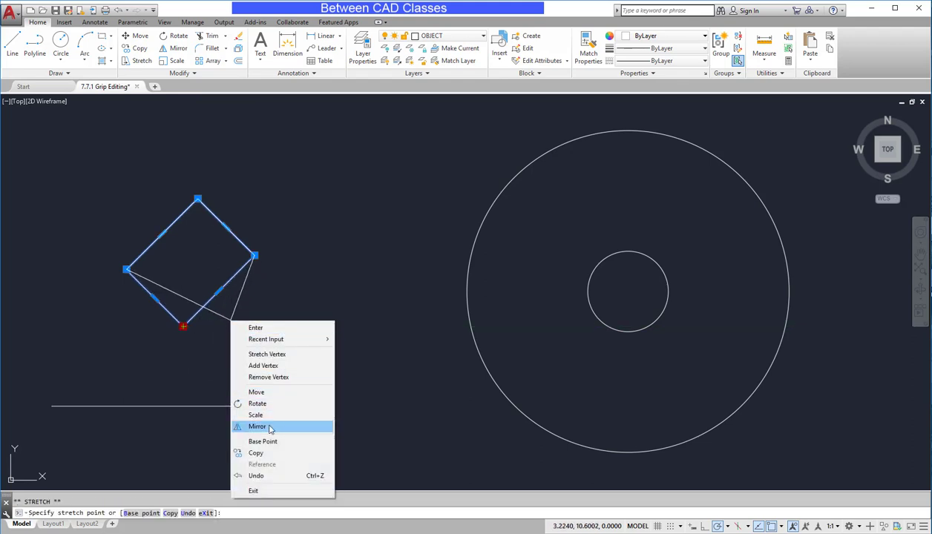
{"action": "left_click", "coordinate": [259, 426]}
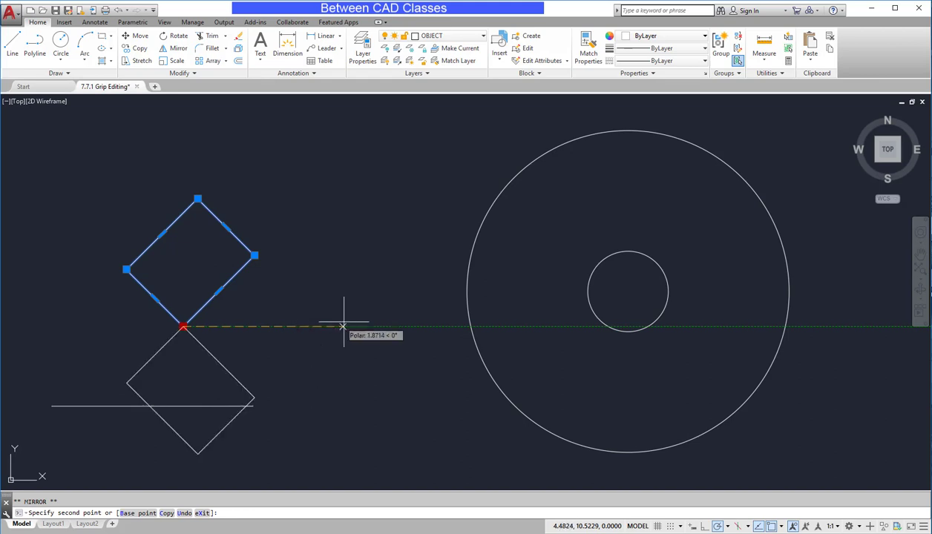
{"action": "mouse_move", "coordinate": [359, 328]}
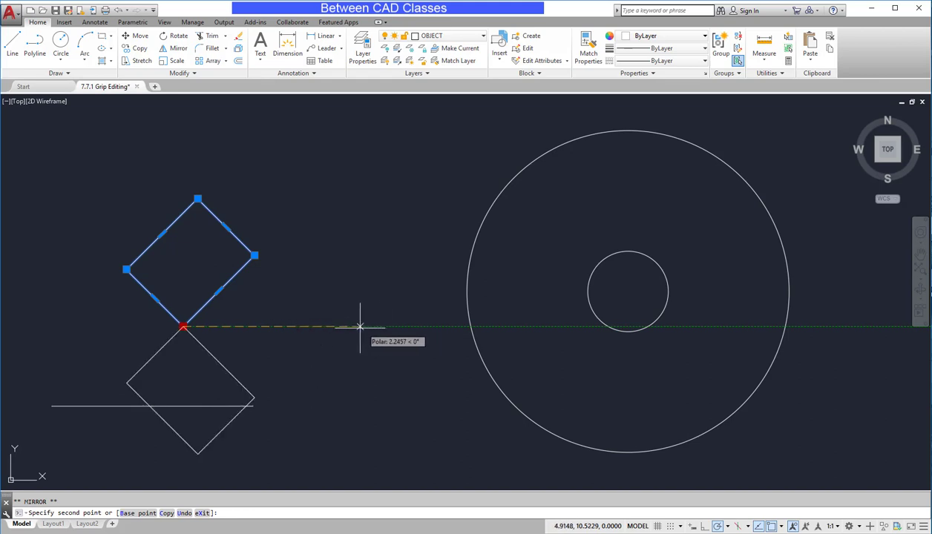
{"action": "mouse_move", "coordinate": [309, 328]}
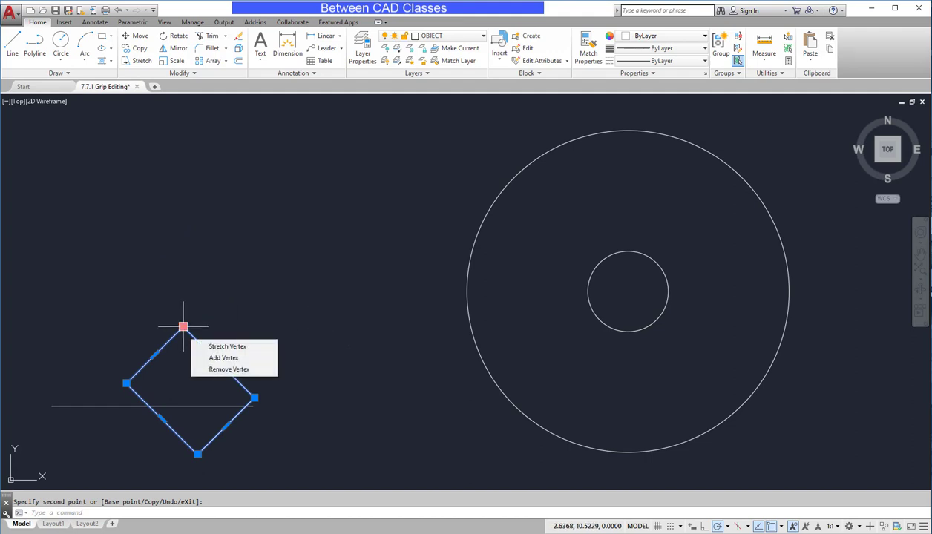
- Mirror the diamond again with Copy, keeping the original while placing a copy above
{"action": "right_click", "coordinate": [184, 326]}
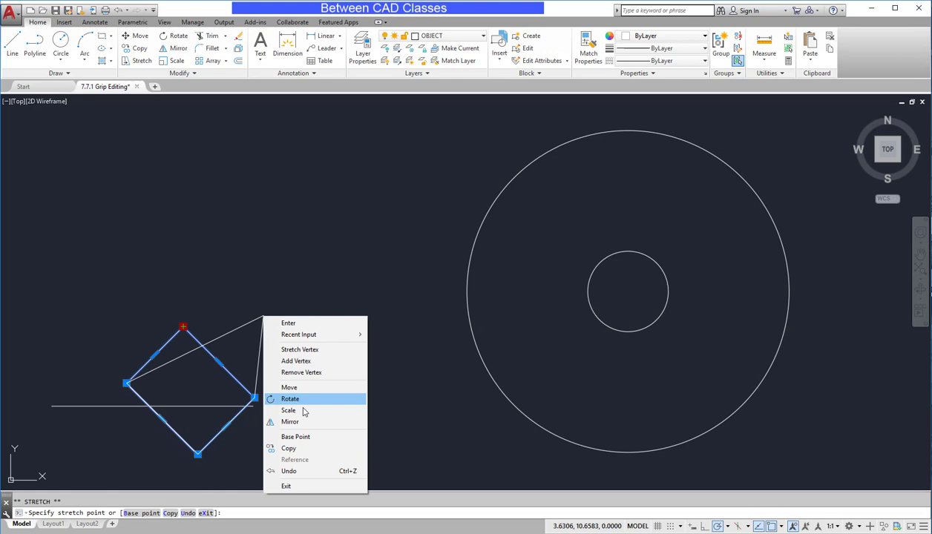
{"action": "left_click", "coordinate": [291, 421]}
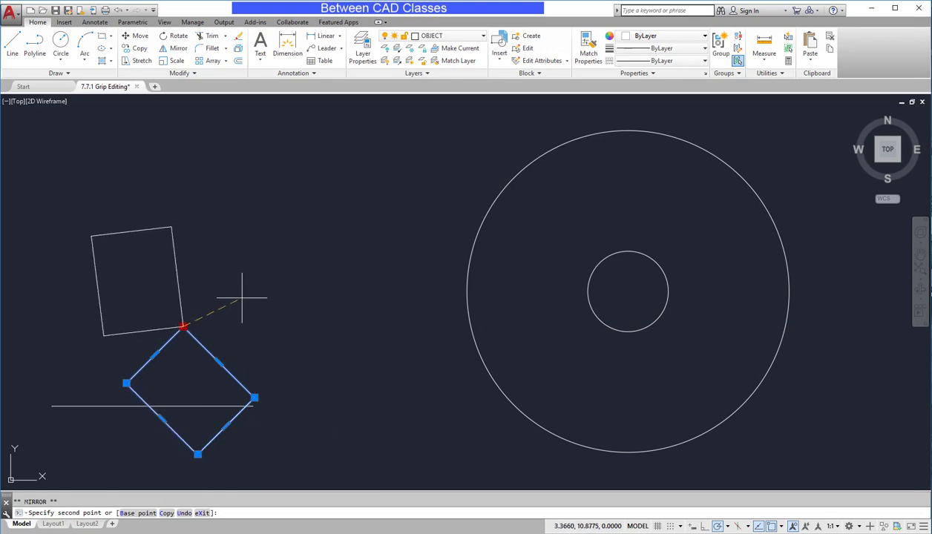
{"action": "right_click", "coordinate": [242, 297]}
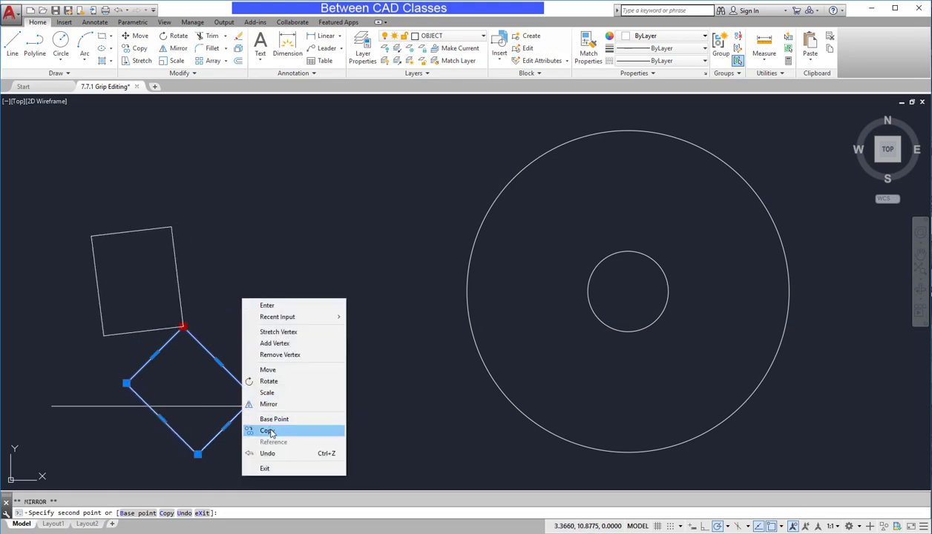
{"action": "left_click", "coordinate": [267, 430]}
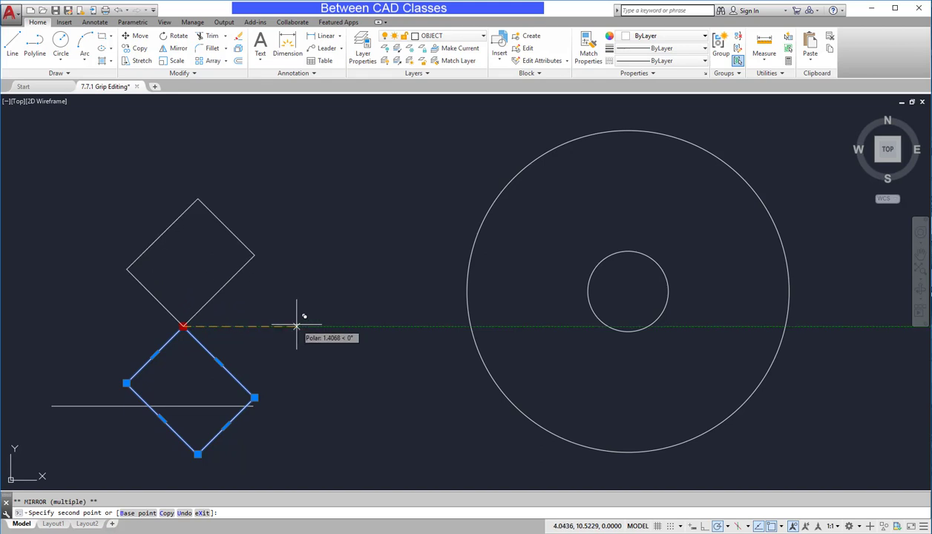
{"action": "mouse_move", "coordinate": [354, 353]}
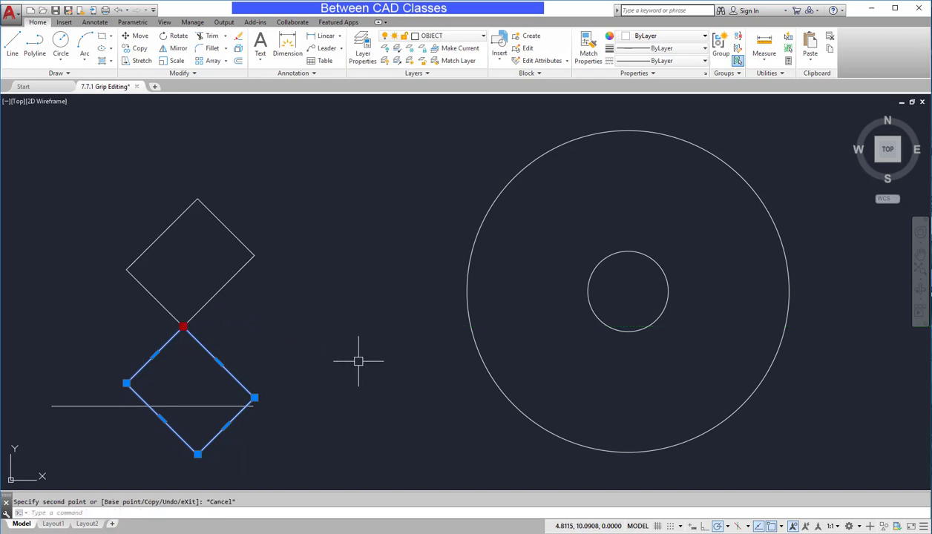
{"action": "mouse_move", "coordinate": [252, 336]}
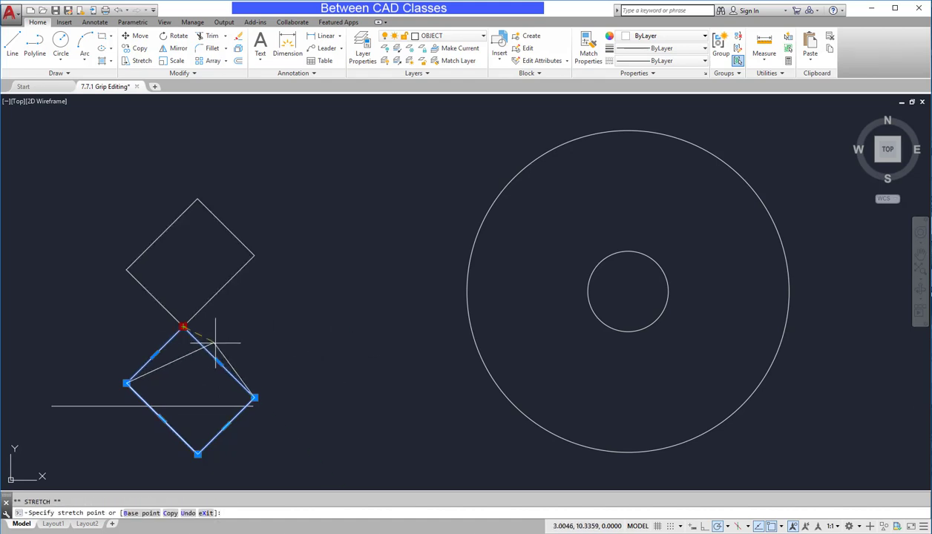
{"action": "mouse_move", "coordinate": [249, 344]}
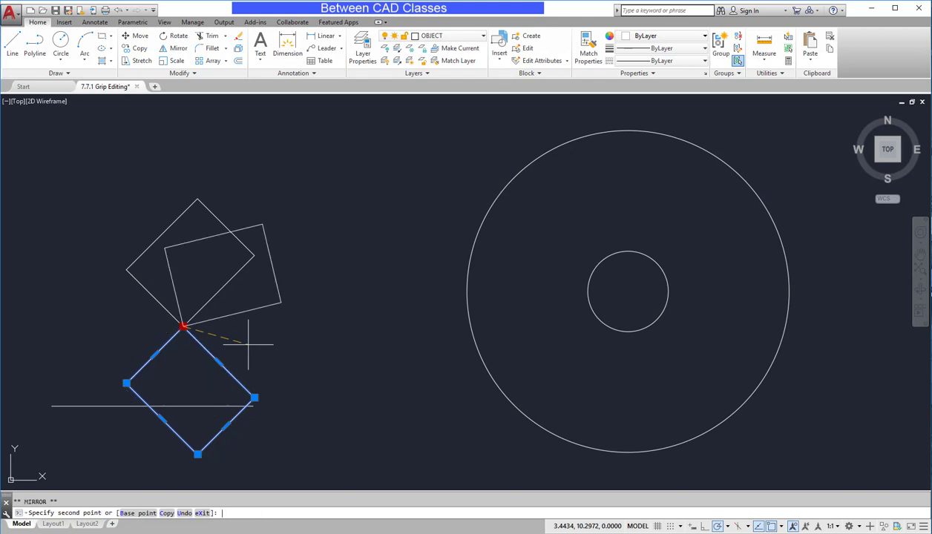
{"action": "mouse_move", "coordinate": [187, 489]}
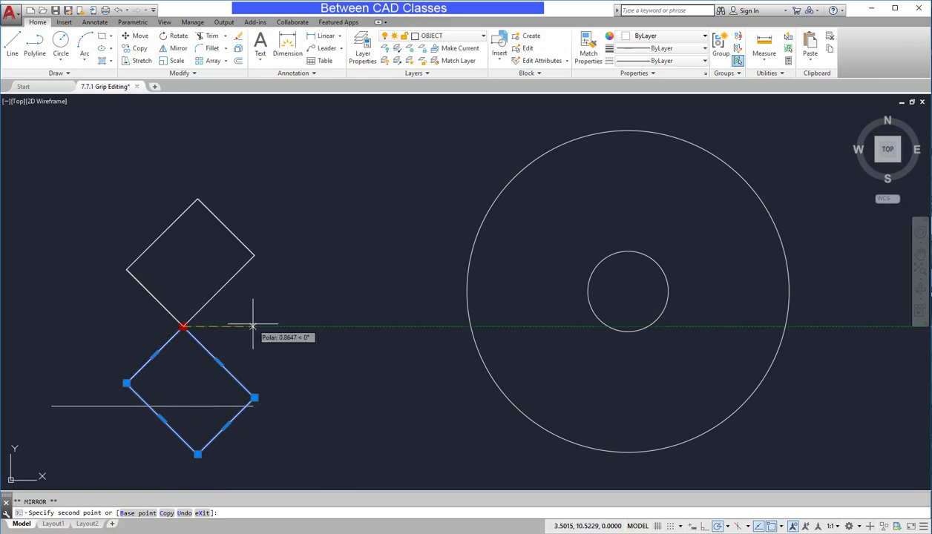
{"action": "key", "text": "Escape"}
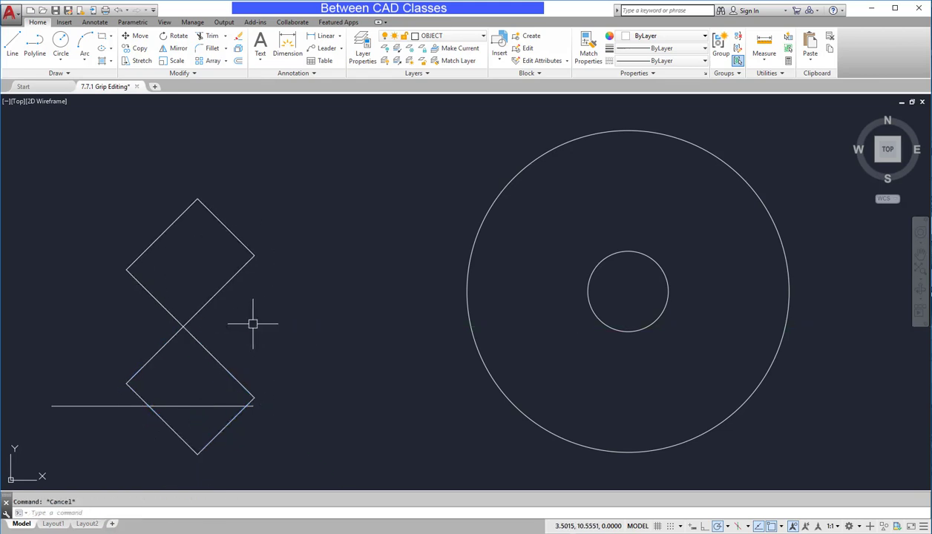